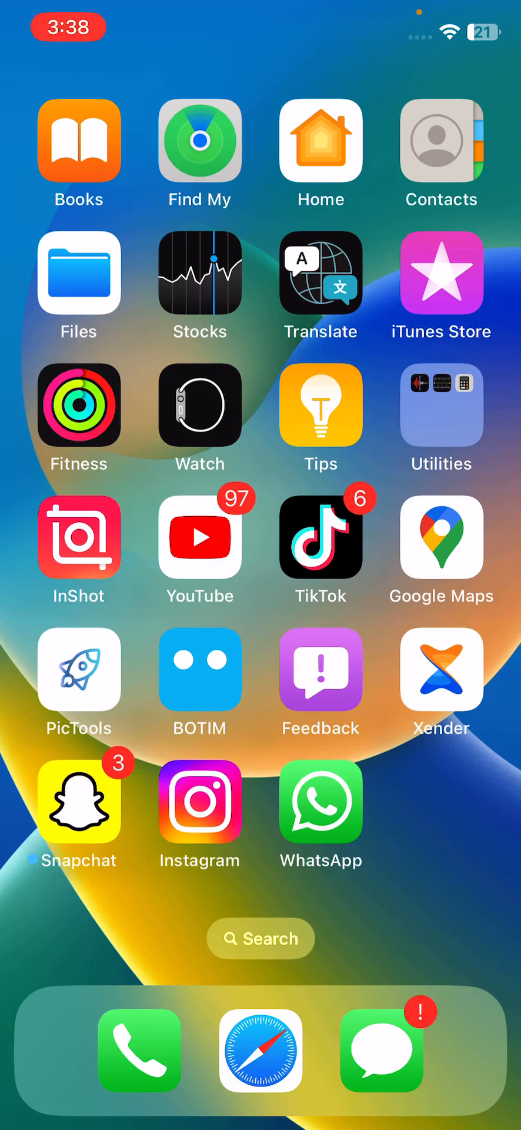
# - Swipe left to the home screen page with Settings, FaceTime, Calendar and Spotify
pyautogui.hscroll(-3)
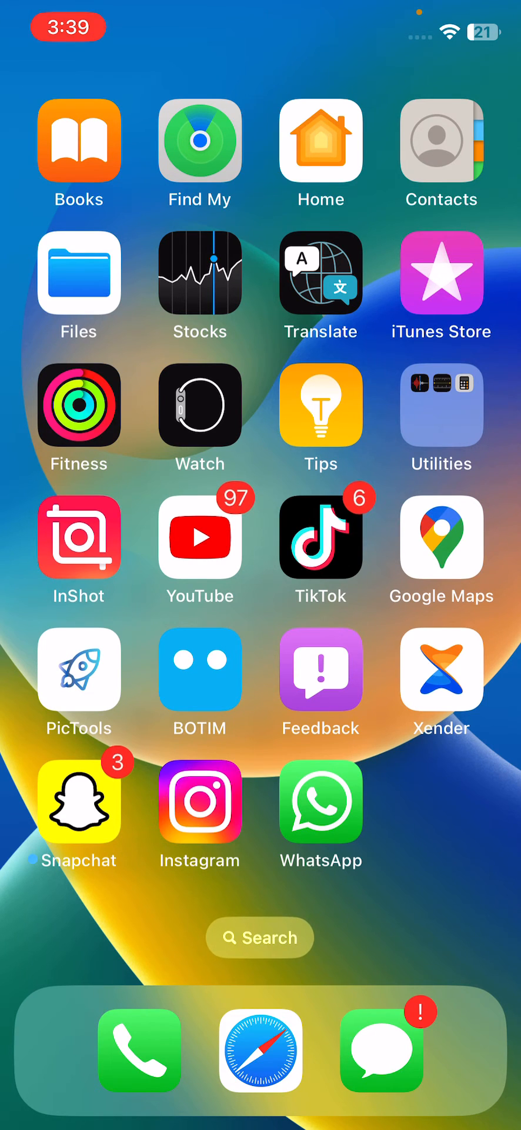
pyautogui.hscroll(-3)
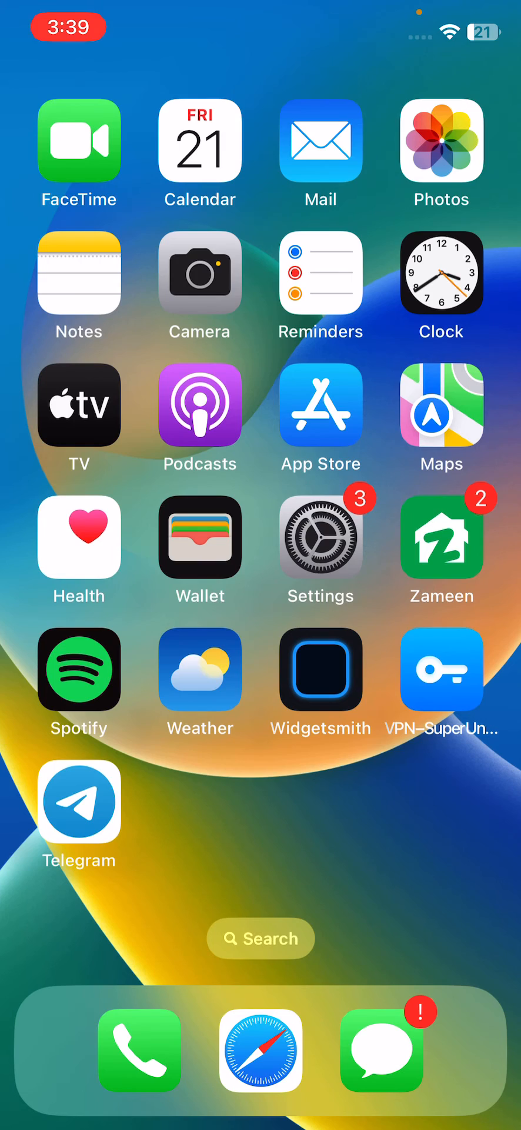
pyautogui.hscroll(-3)
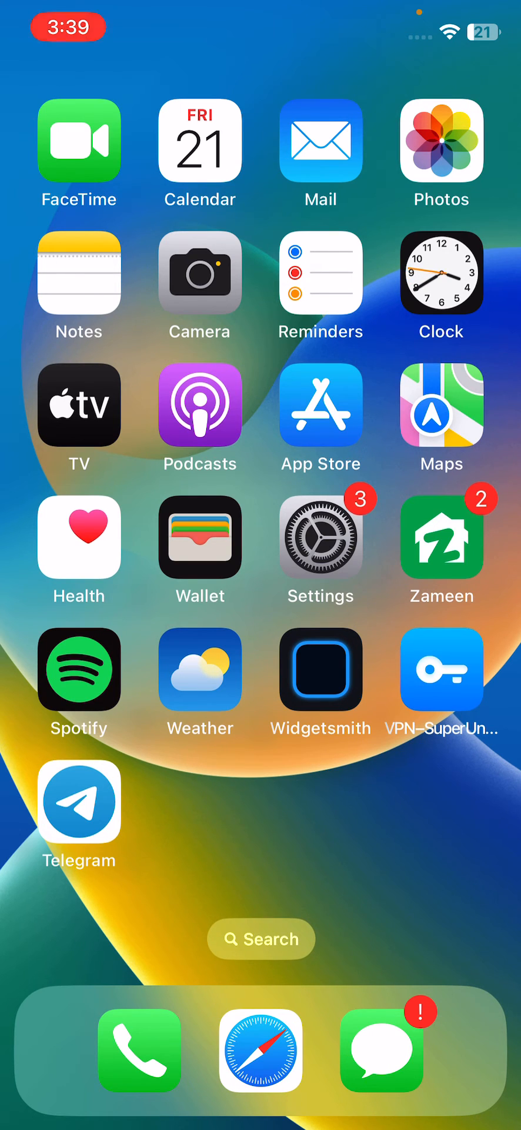
# - Open Settings > General > Software Update to start checking for an iOS update
pyautogui.click(321, 537)
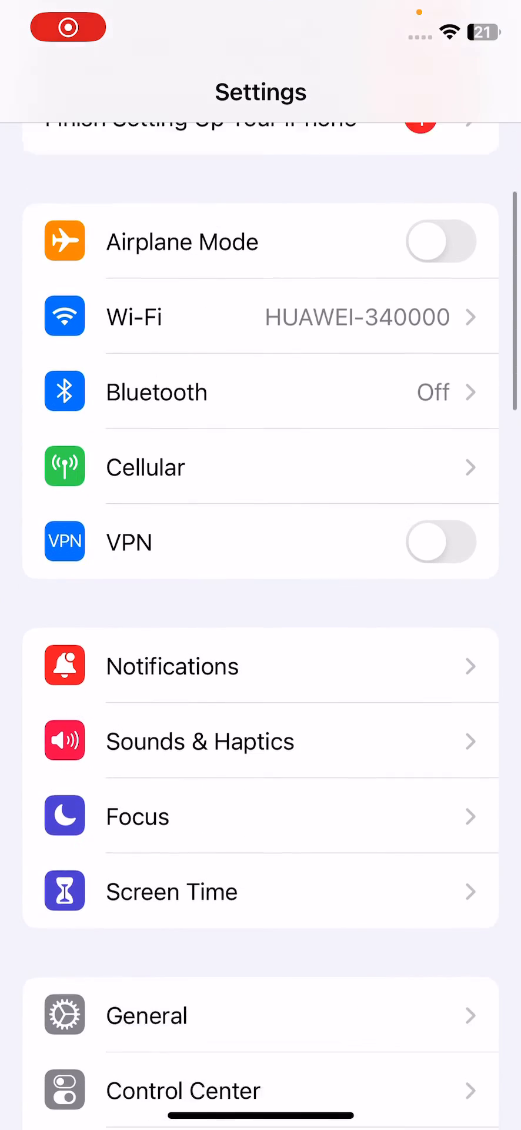
pyautogui.click(146, 1014)
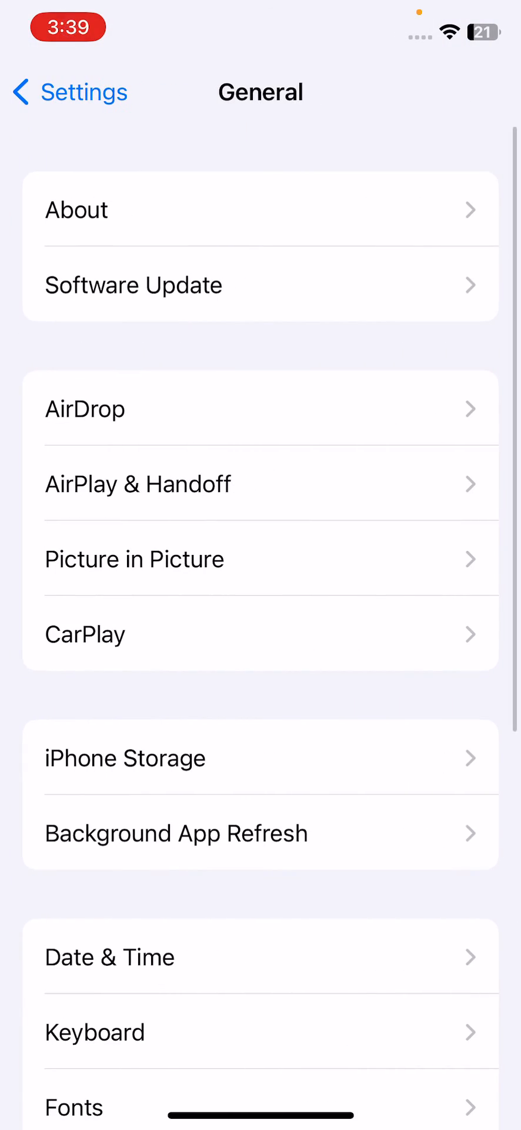
pyautogui.click(135, 284)
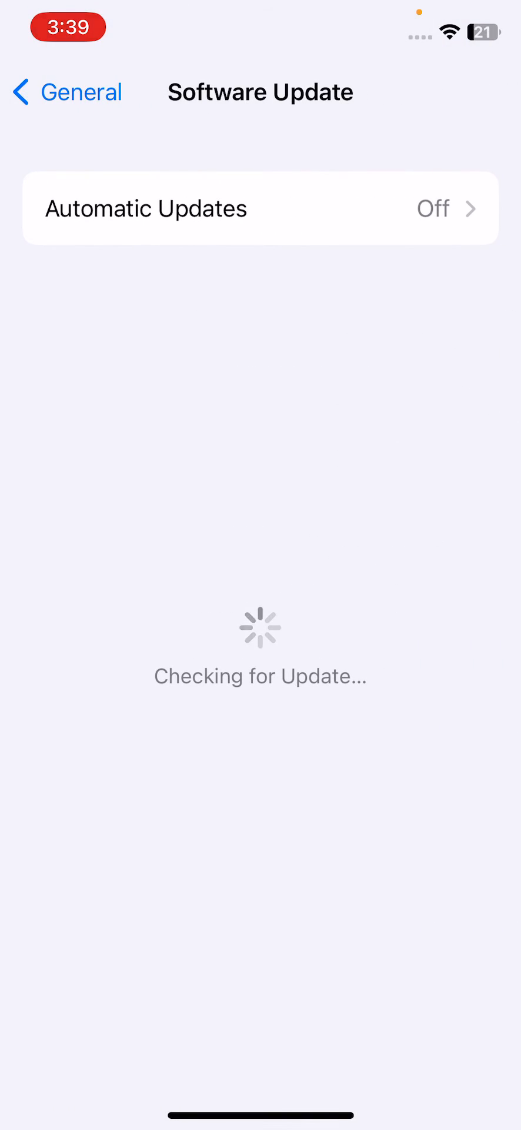